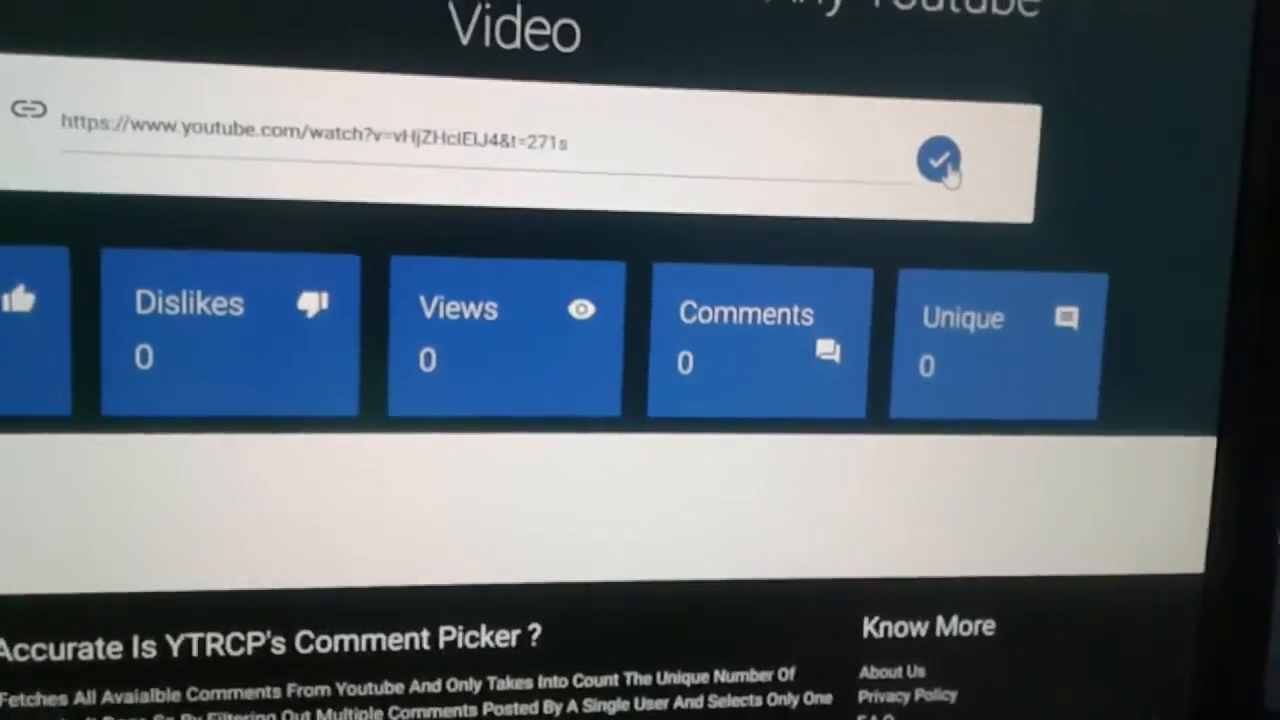
- Fetch the pasted YouTube video's comments, loading 34 comments from 12 unique commenters
left_click(936, 160)
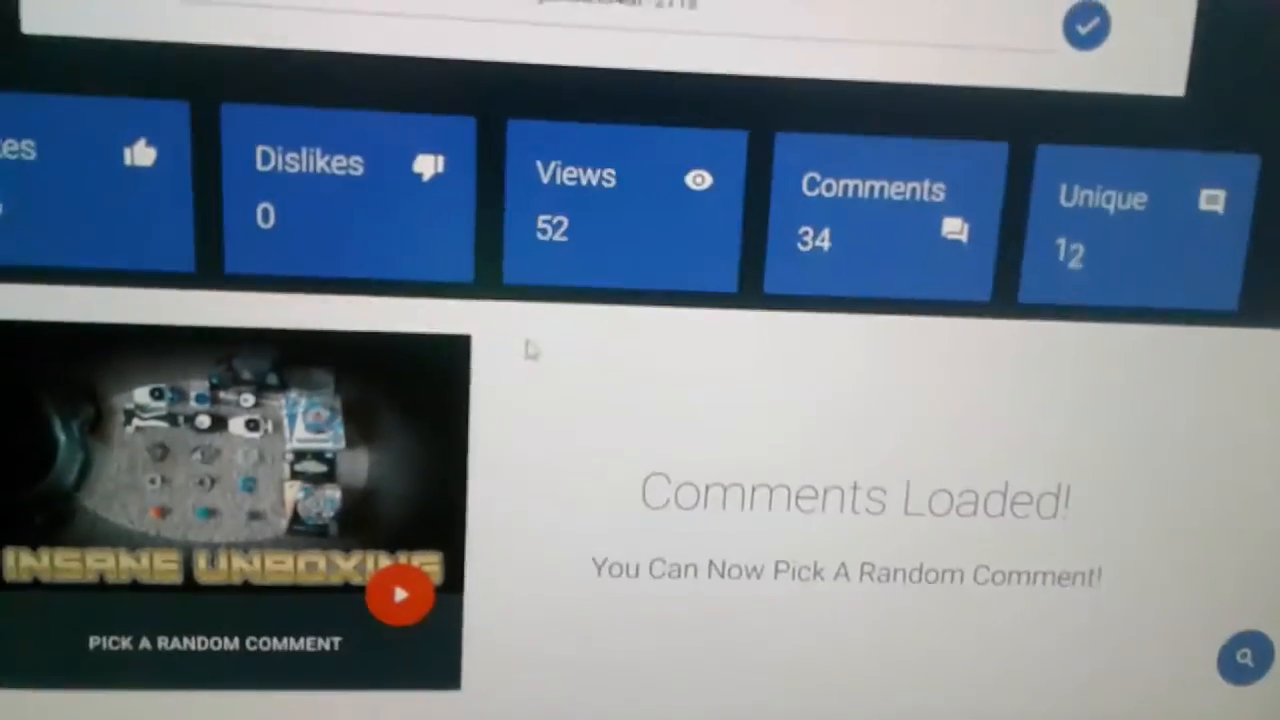